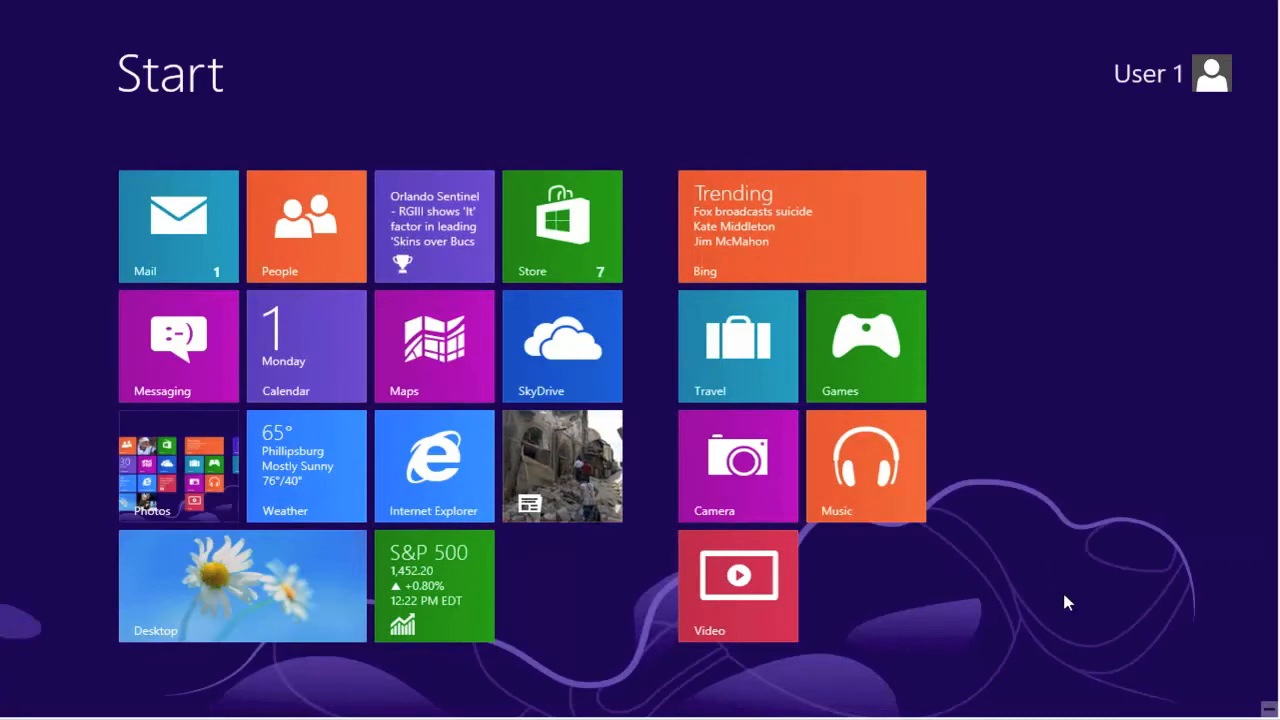
pyautogui.moveTo(1125, 614)
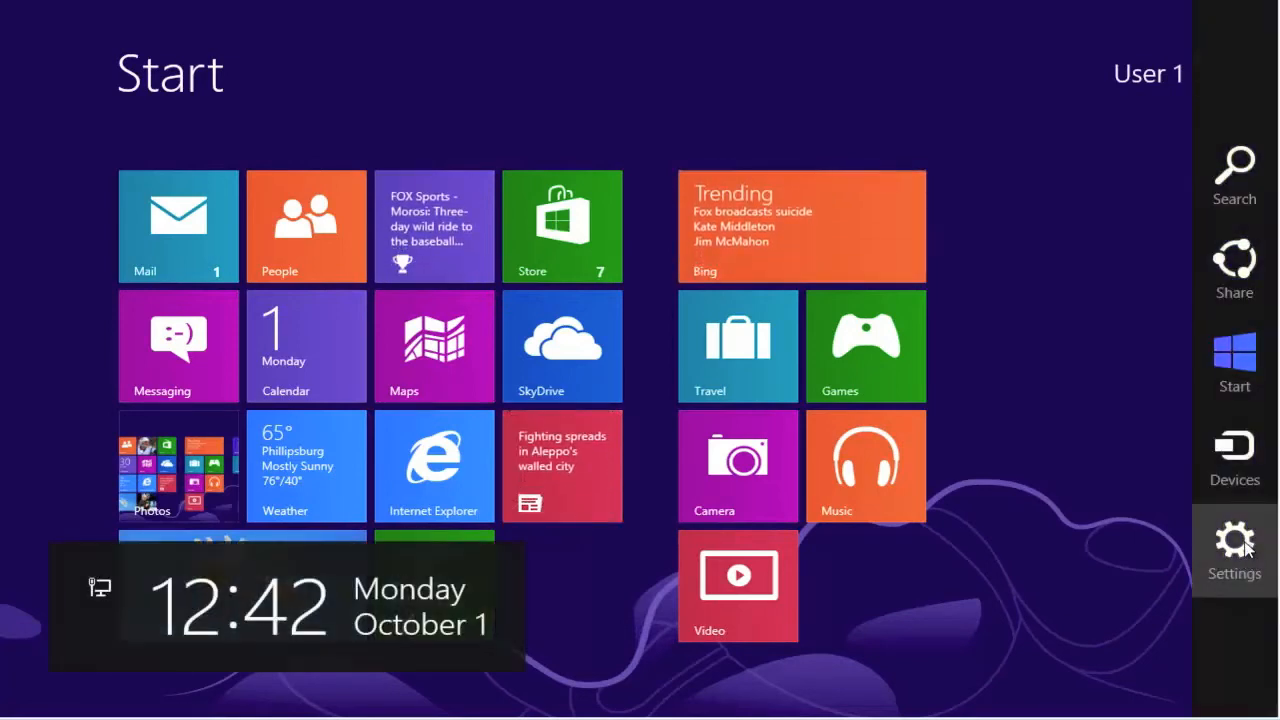
# Bring up the Settings pane beside the Start screen tiles.
pyautogui.click(1234, 543)
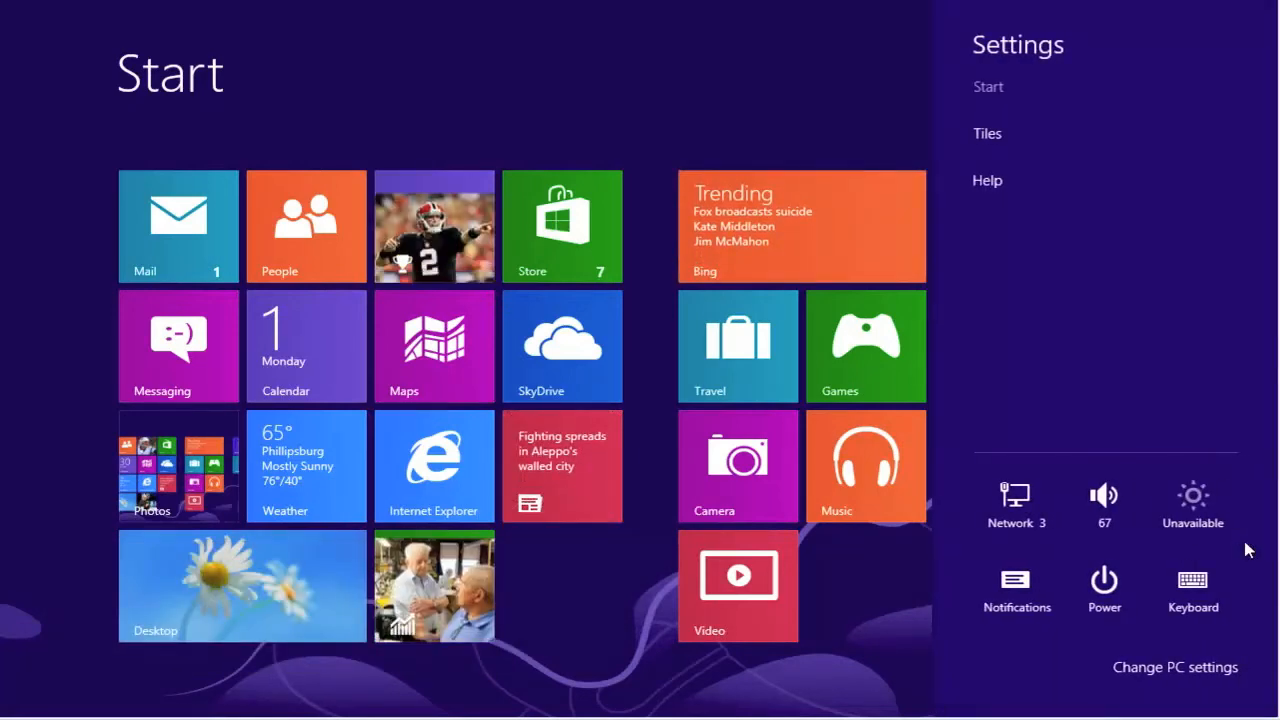
pyautogui.moveTo(1192, 590)
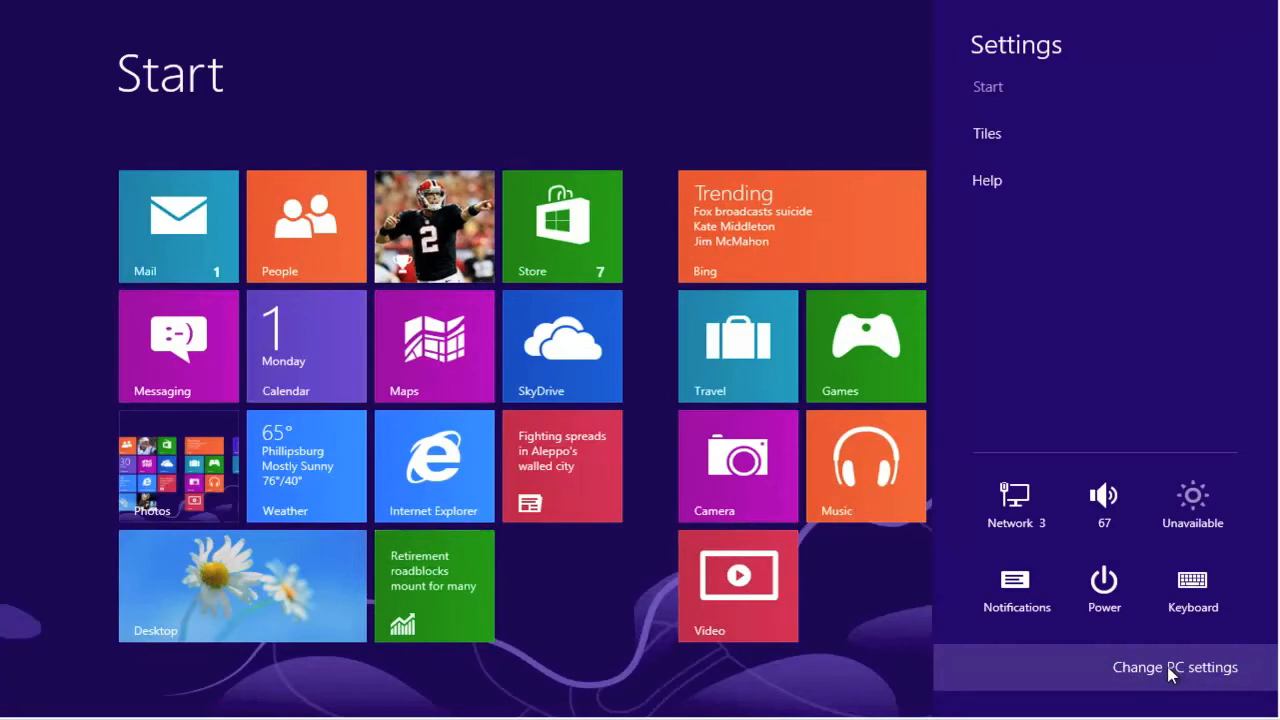
# Go into PC settings and show Personalize's Start screen background and colour options.
pyautogui.click(1174, 667)
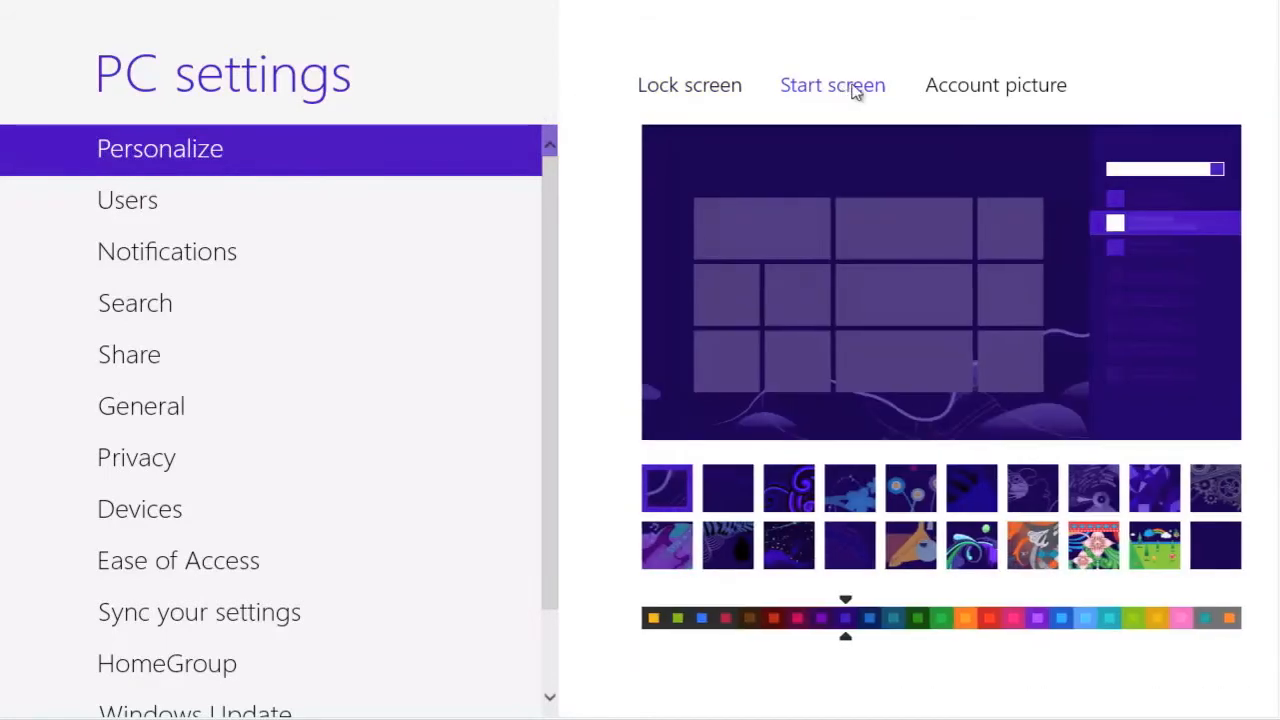
pyautogui.click(995, 85)
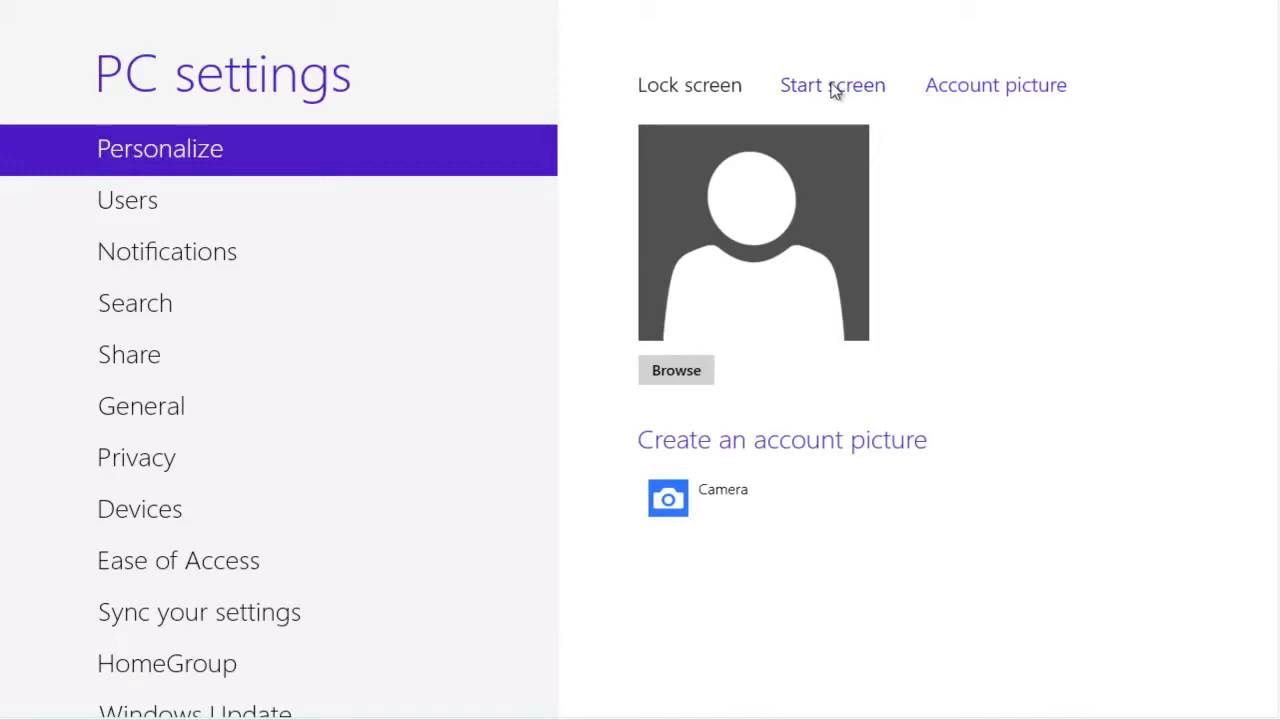
pyautogui.click(832, 85)
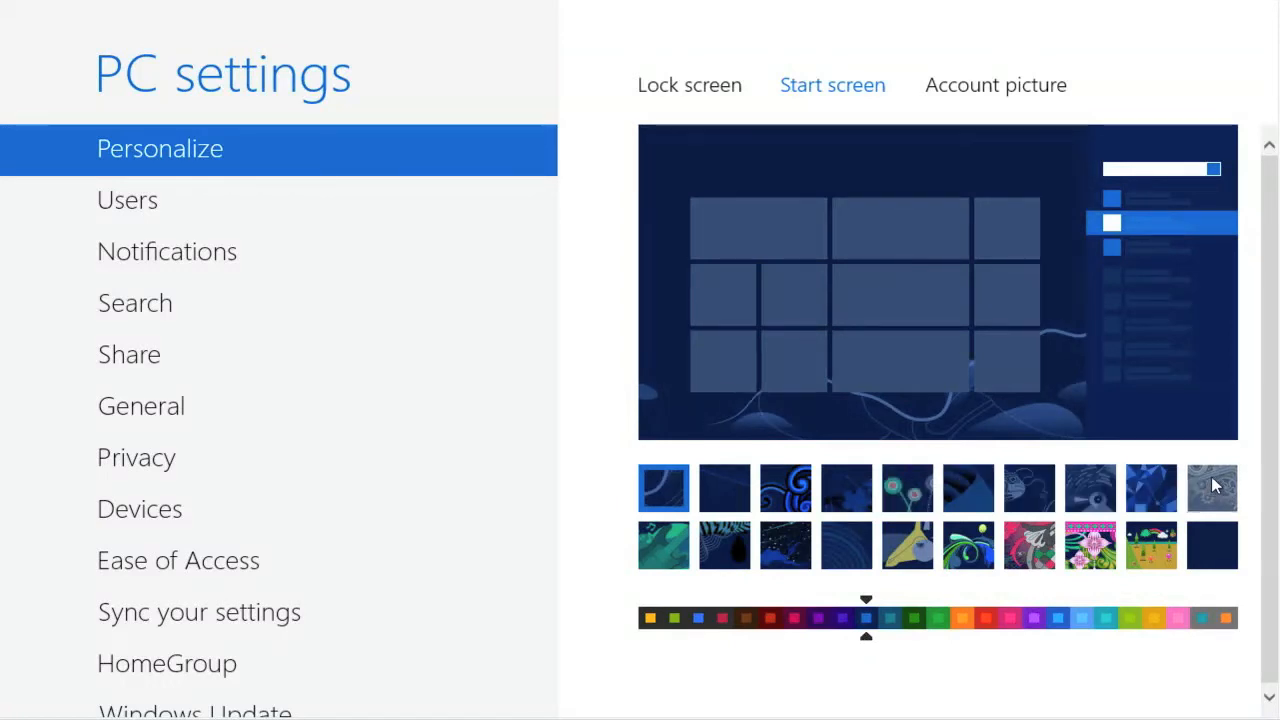
# Apply the gears background pattern to the dark blue Start screen.
pyautogui.click(1211, 487)
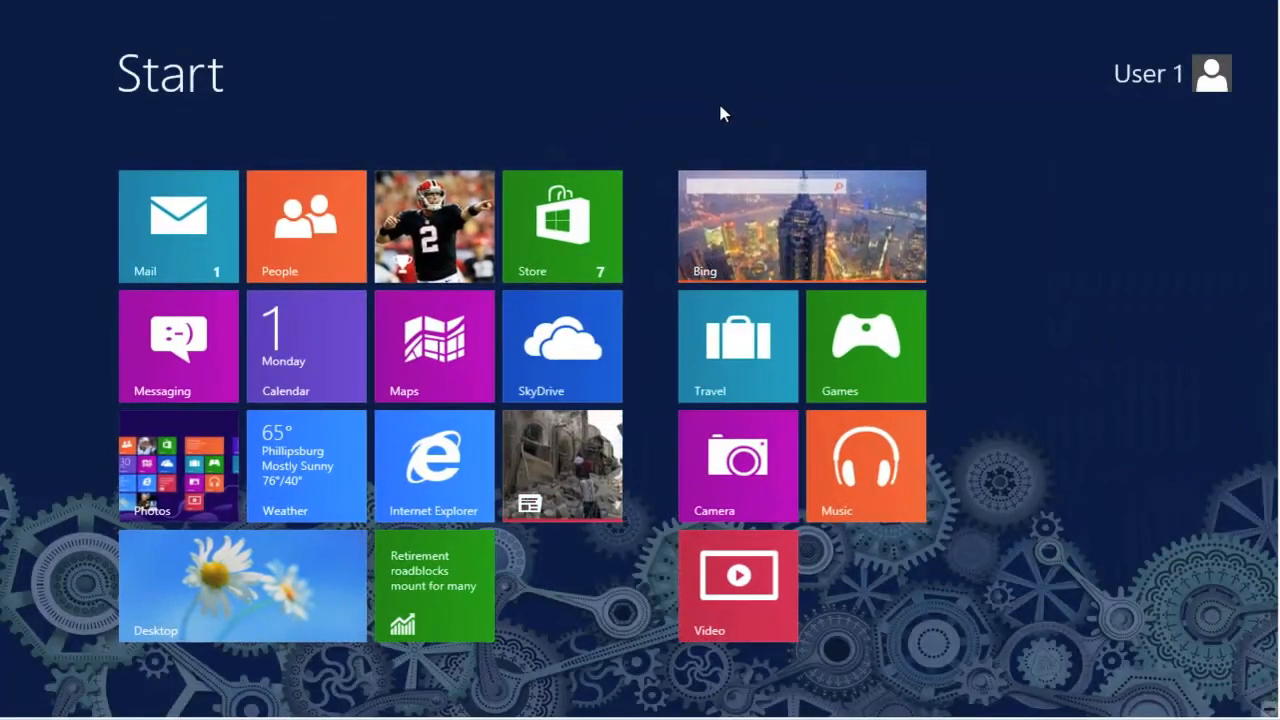
pyautogui.moveTo(858, 93)
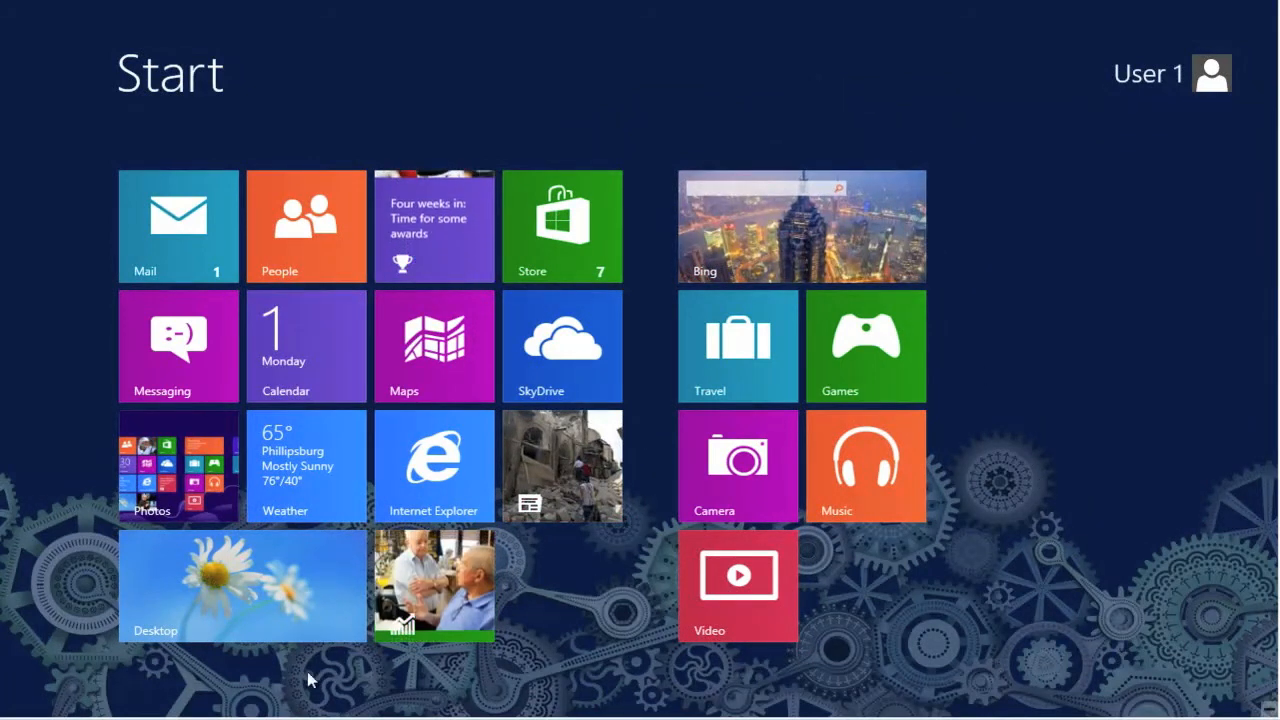
pyautogui.moveTo(145, 675)
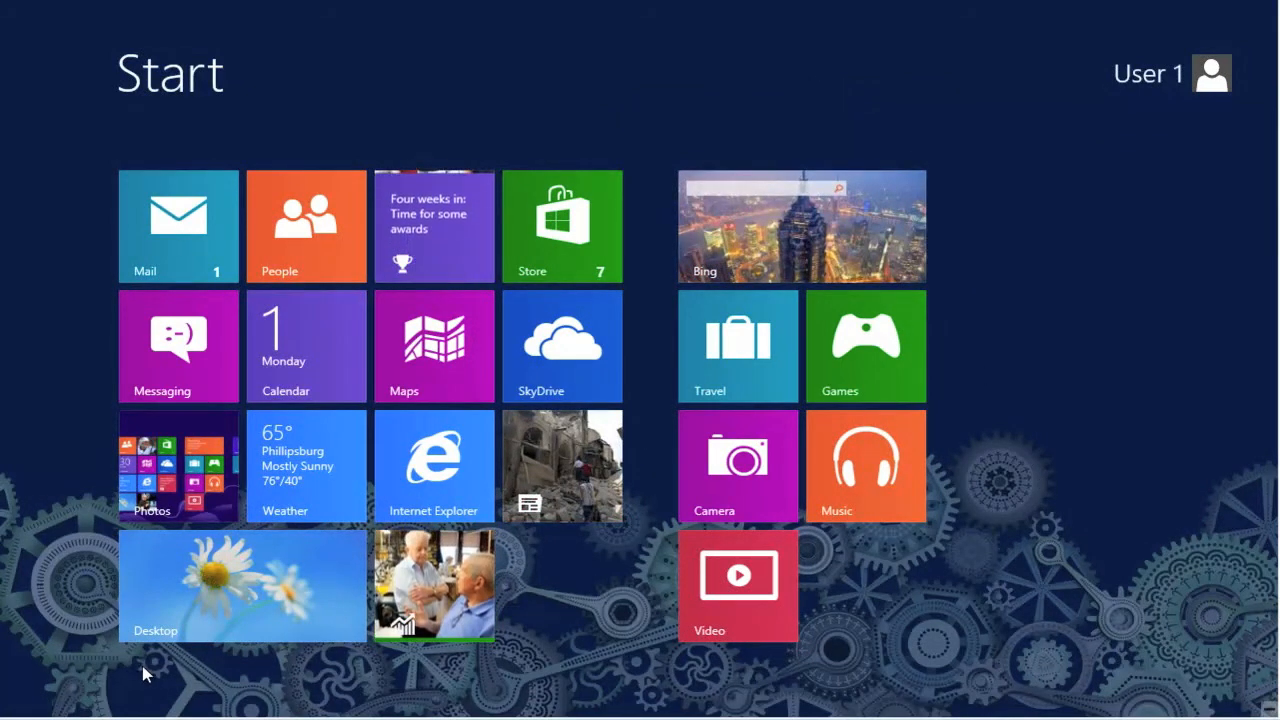